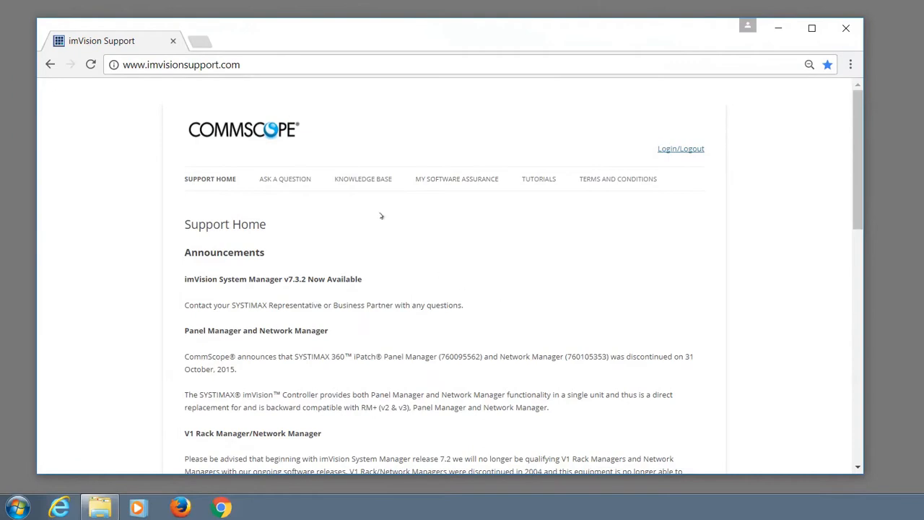
- Search the imVision Support knowledge base for 'sapwalk'
{"action": "left_click", "coordinate": [362, 179]}
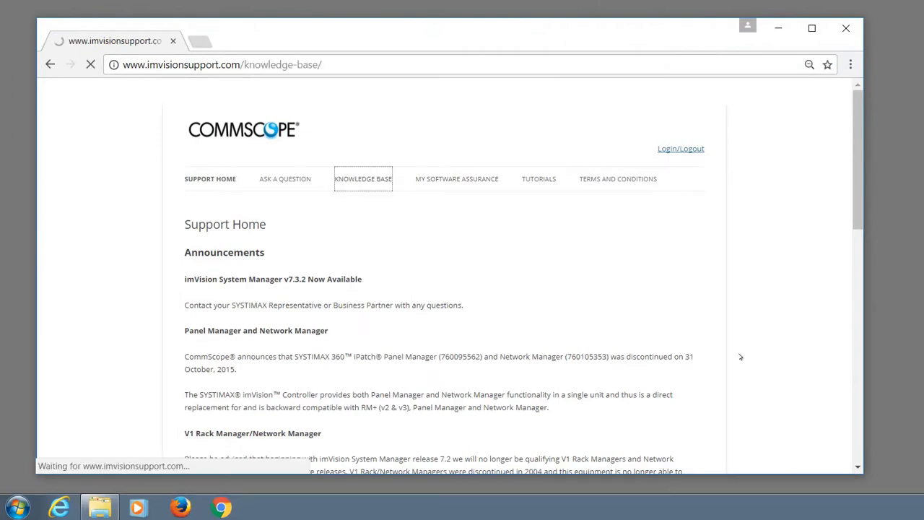
{"action": "left_click", "coordinate": [362, 180]}
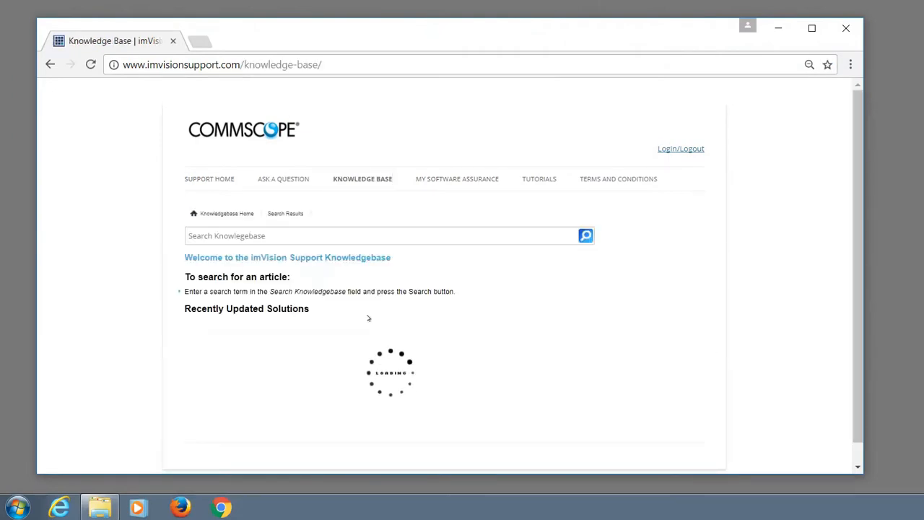
{"action": "left_click", "coordinate": [375, 235]}
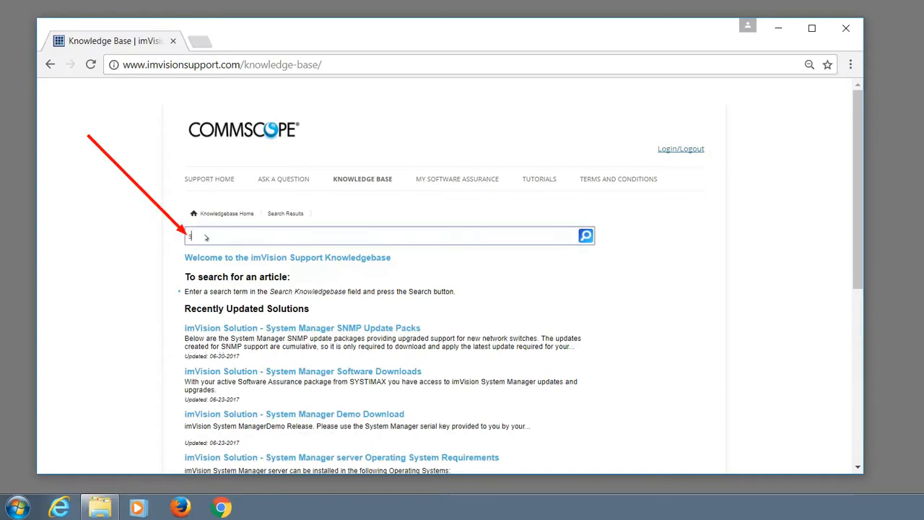
{"action": "type", "text": "sapvqlk"}
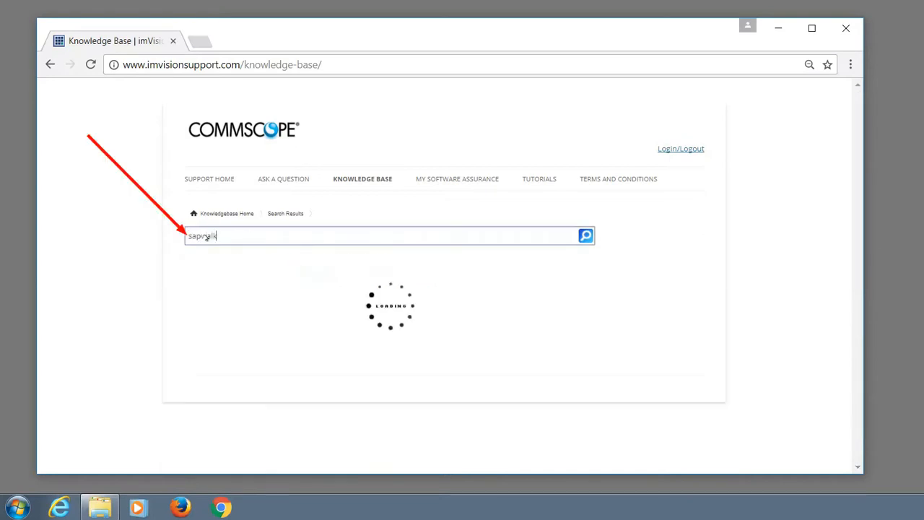
{"action": "left_click", "coordinate": [586, 235]}
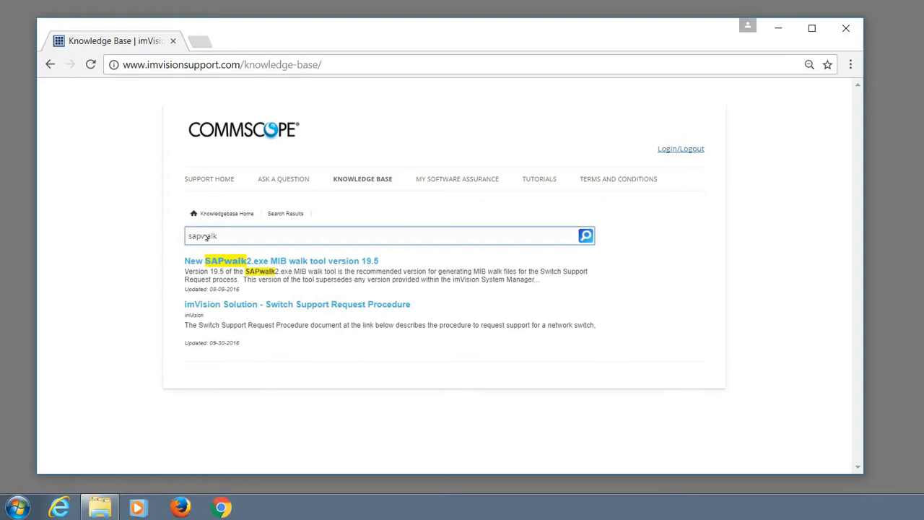
- View the SAPwalk2.exe MIB walk tool 19.5 article and its Switch Support Request guide
{"action": "left_click", "coordinate": [280, 260]}
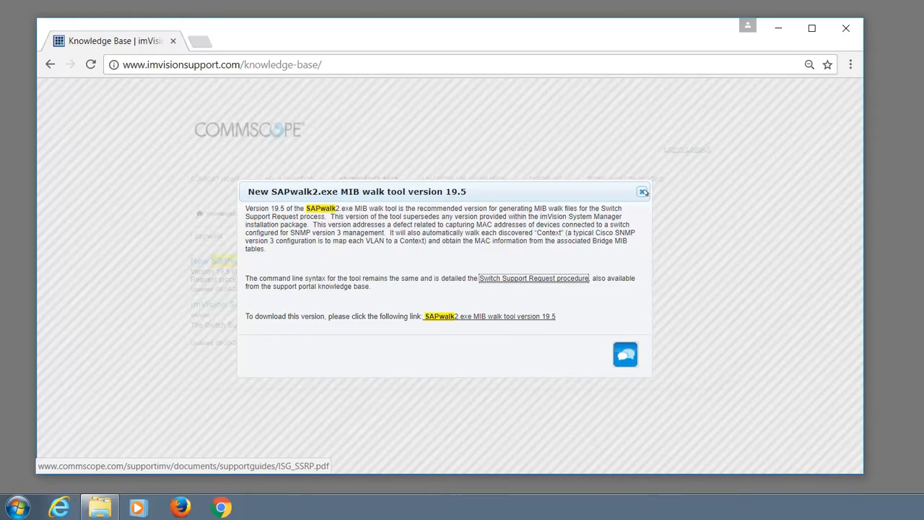
{"action": "left_click", "coordinate": [641, 191]}
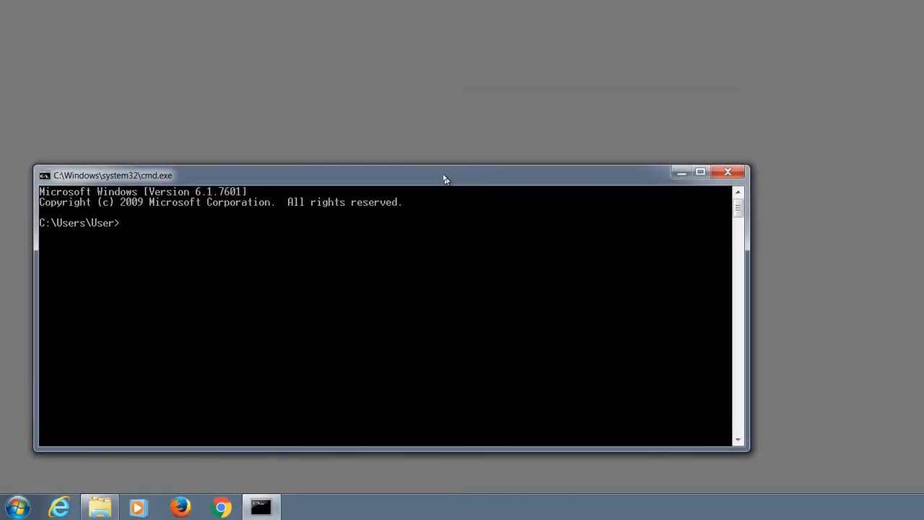
{"action": "mouse_move", "coordinate": [824, 378]}
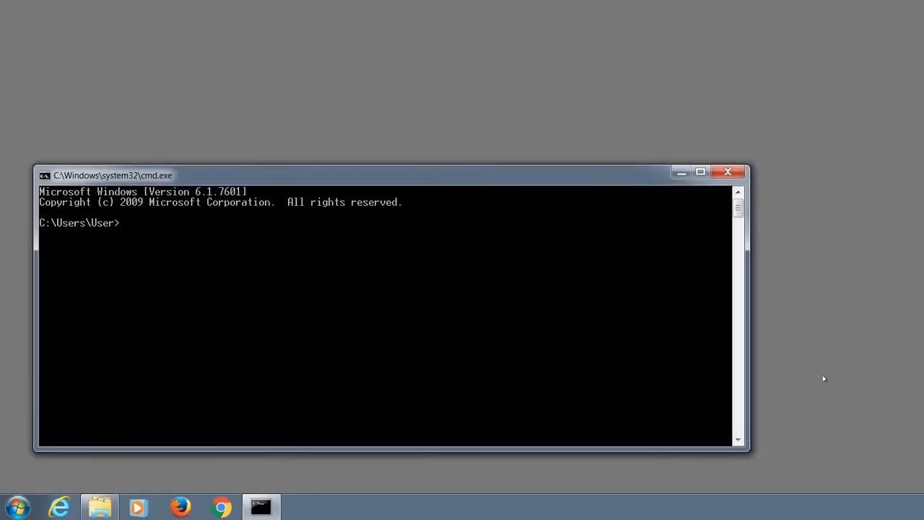
- Change into C:\Walkfiles, list it to confirm sapwalk2.exe is present, then clear the screen
{"action": "type", "text": "cd.."}
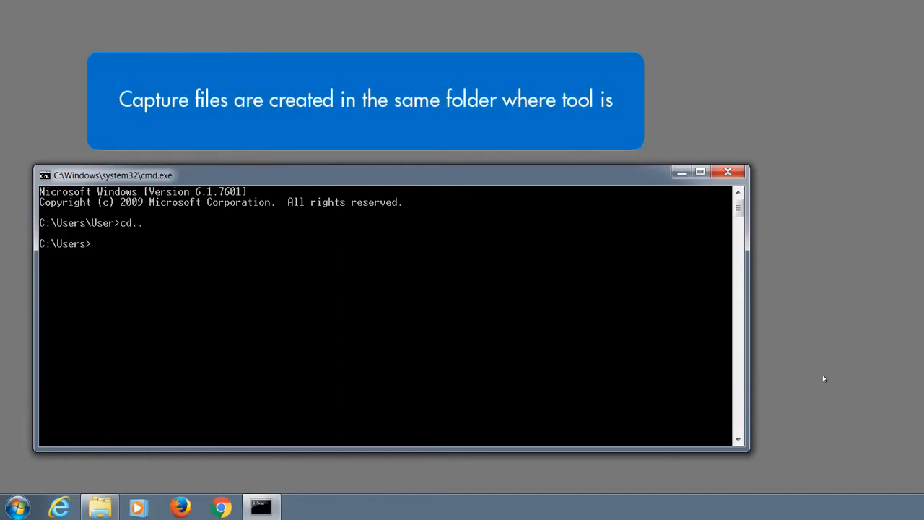
{"action": "type", "text": "cd.."}
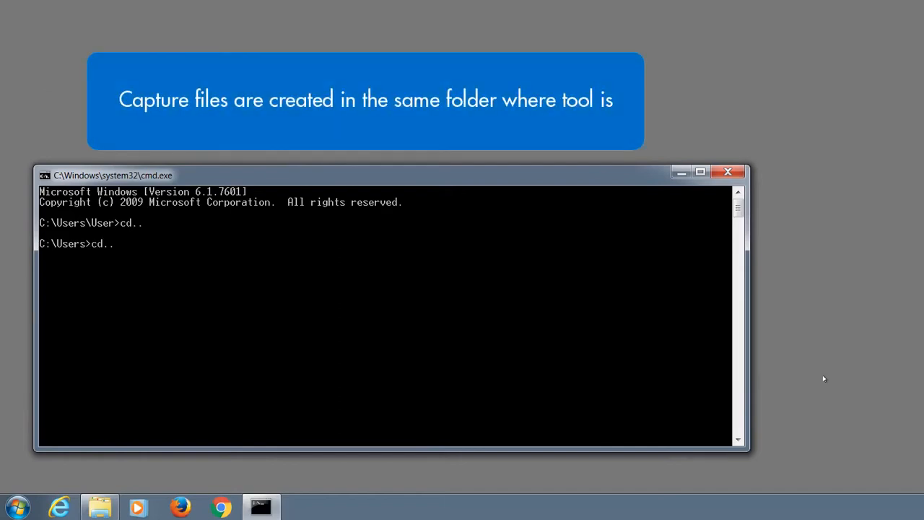
{"action": "type", "text": "cd Walkfiles"}
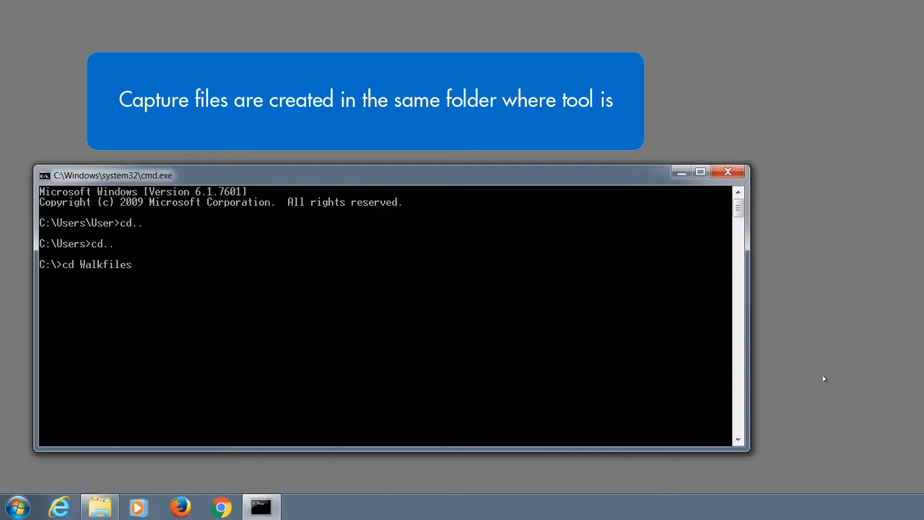
{"action": "type", "text": "dir"}
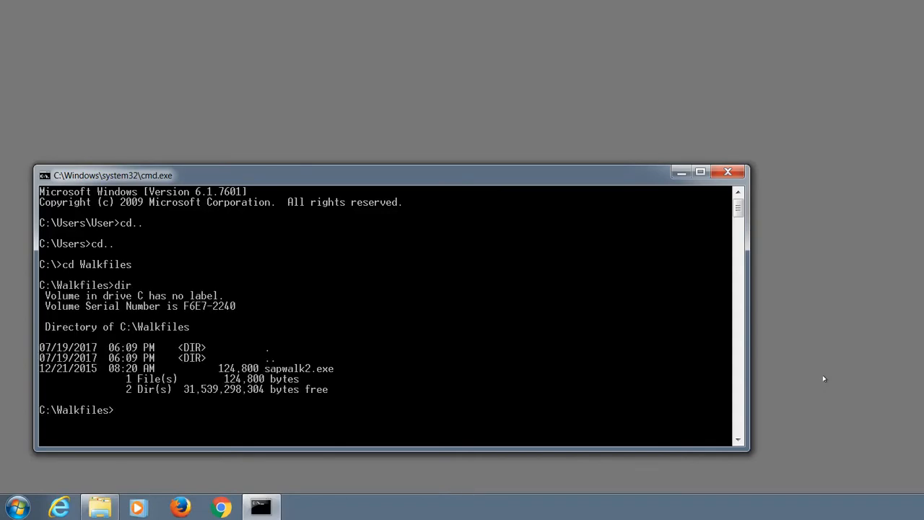
{"action": "type", "text": "cl"}
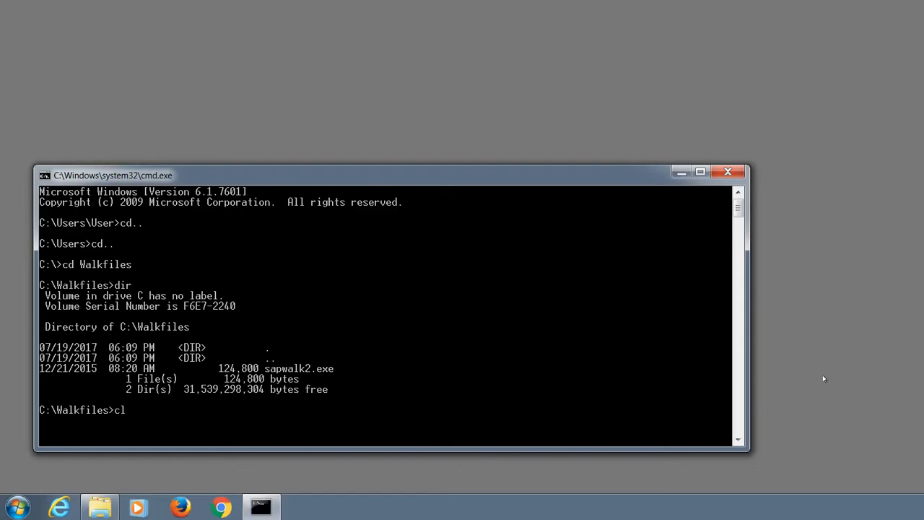
{"action": "key", "text": "enter"}
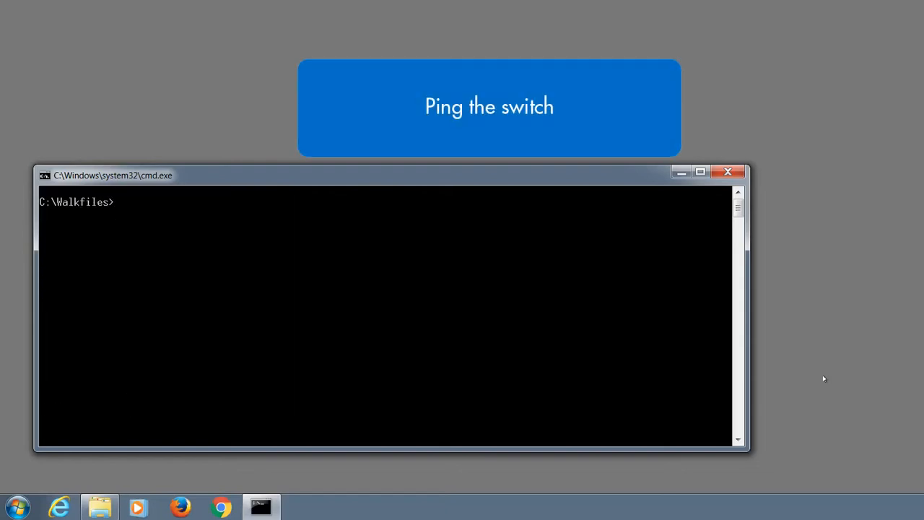
- Ping 192.168.1.200, getting four replies with 0% loss, then clear the screen
{"action": "type", "text": "ping"}
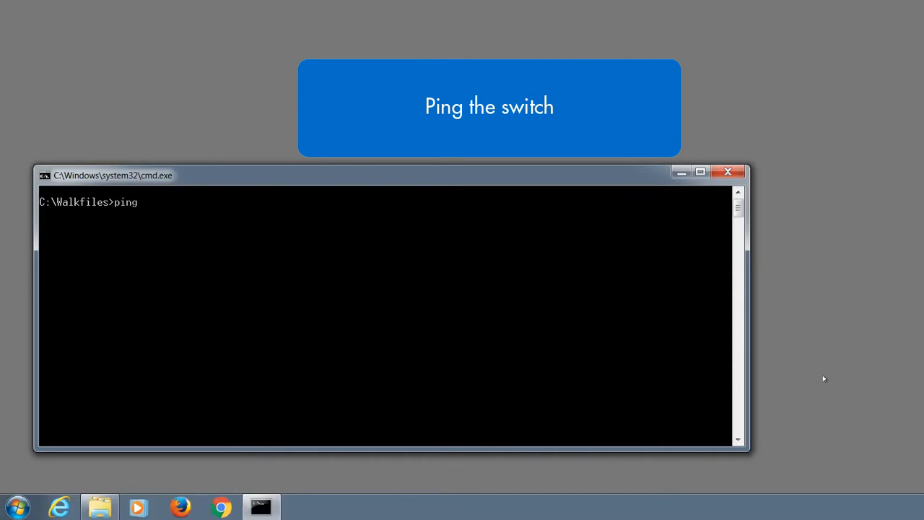
{"action": "type", "text": "192.1"}
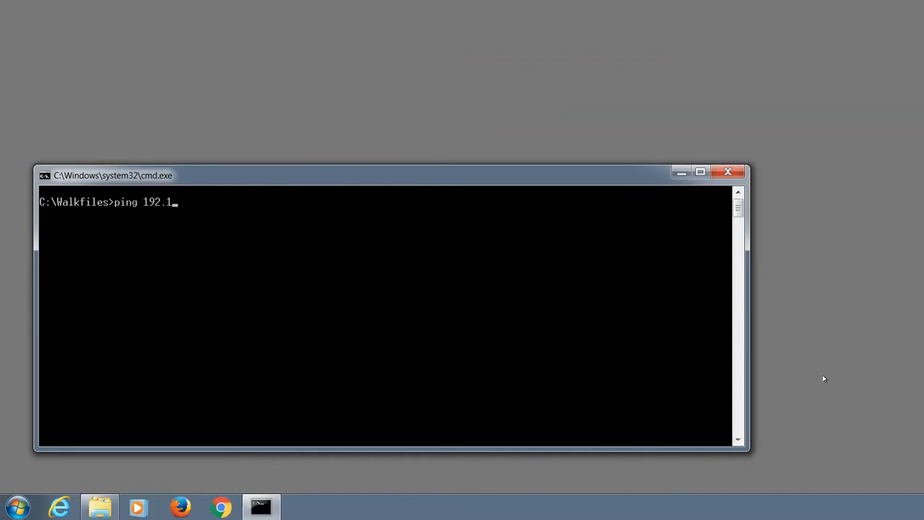
{"action": "type", "text": "68.1.200"}
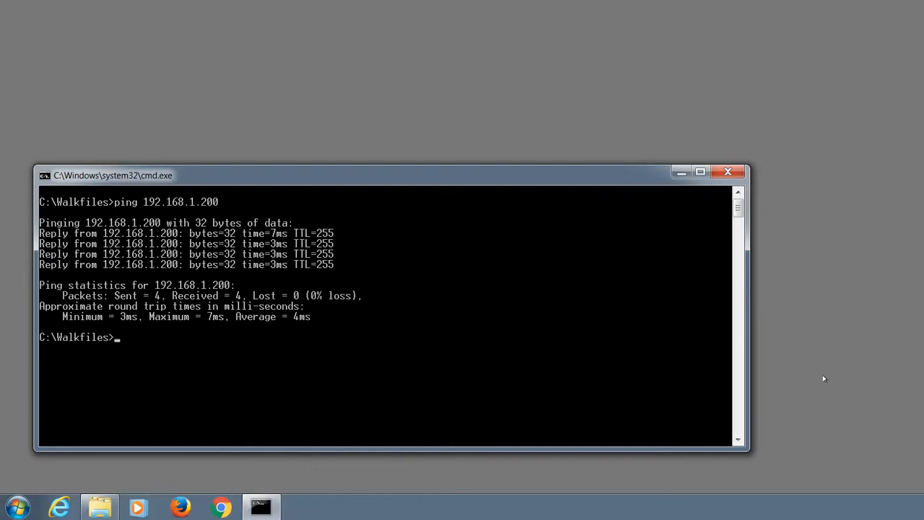
{"action": "type", "text": "cl"}
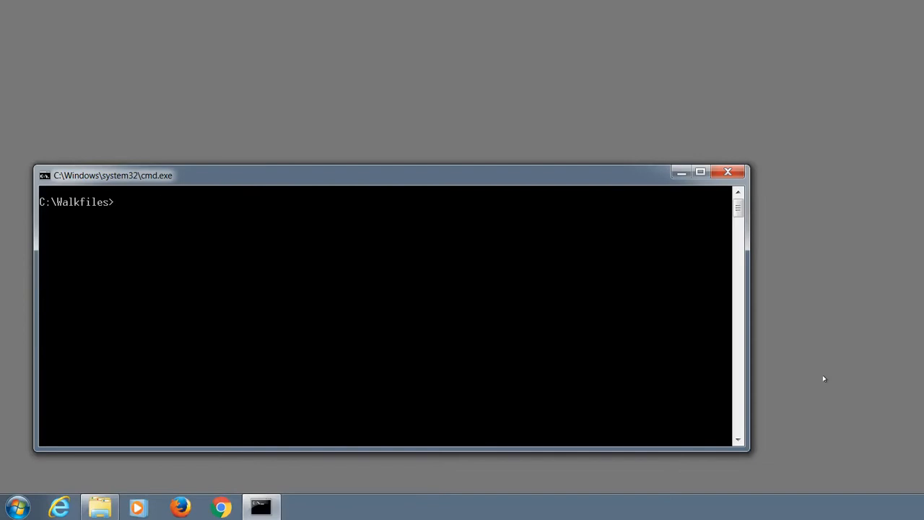
- Run sapwalk2 with no arguments to show its version 19.5 usage options, then clear the screen
{"action": "type", "text": "sapwalk"}
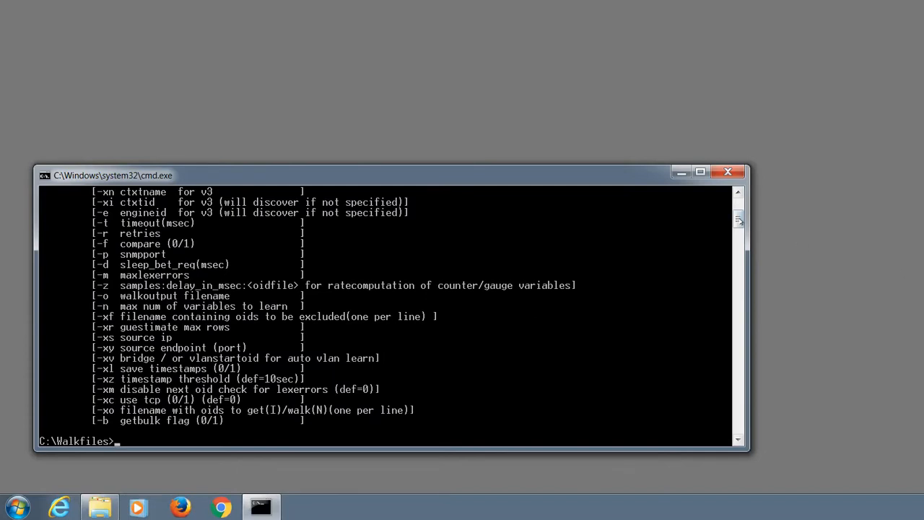
{"action": "type", "text": "sapwalk2"}
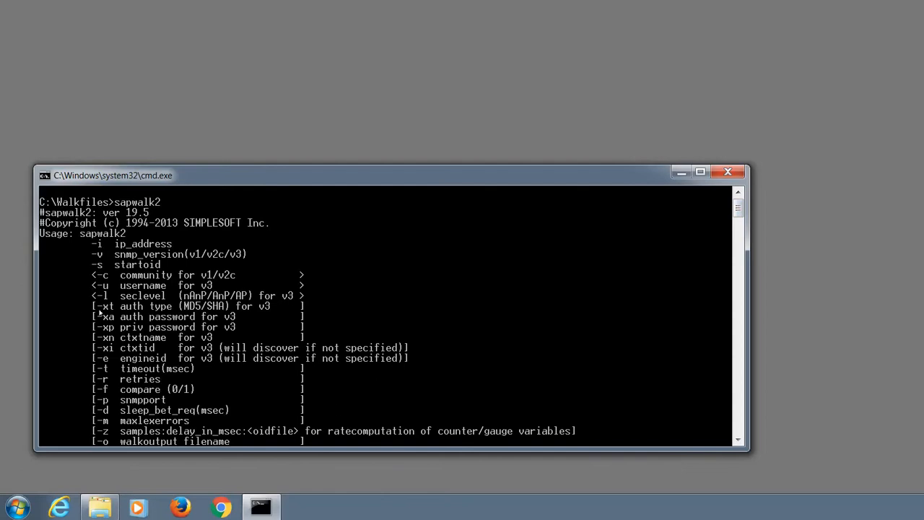
{"action": "mouse_move", "coordinate": [699, 254]}
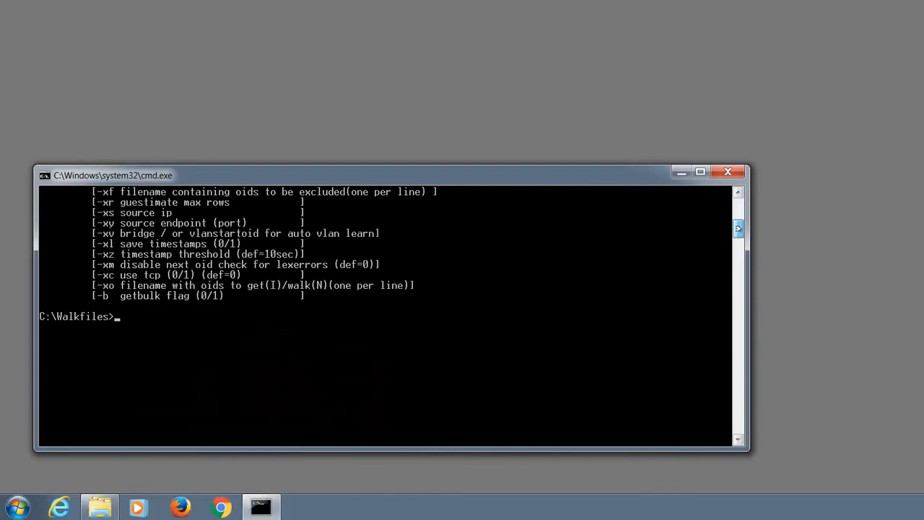
{"action": "mouse_move", "coordinate": [797, 438]}
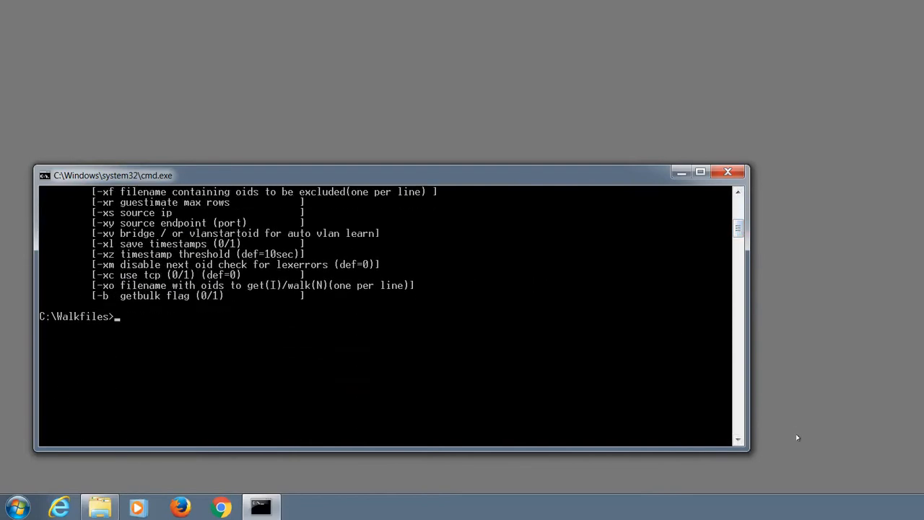
{"action": "type", "text": "cls"}
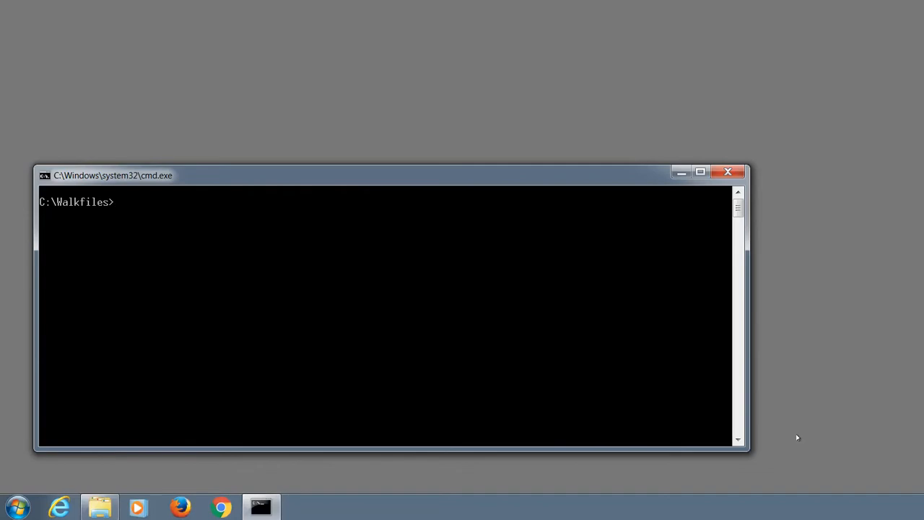
- Start the sapwalk2 command targeting -i 192.168.1.200 with starting OID -s 1.3
{"action": "type", "text": "sapwal"}
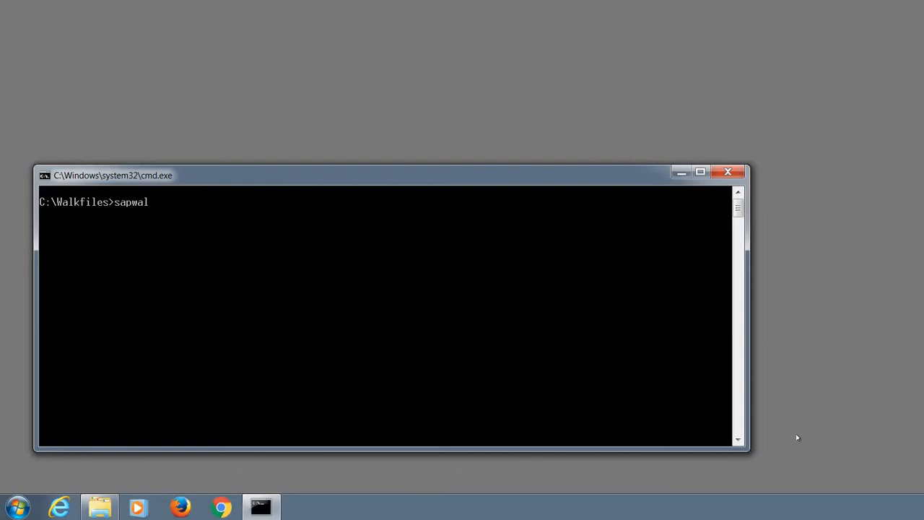
{"action": "type", "text": "k2"}
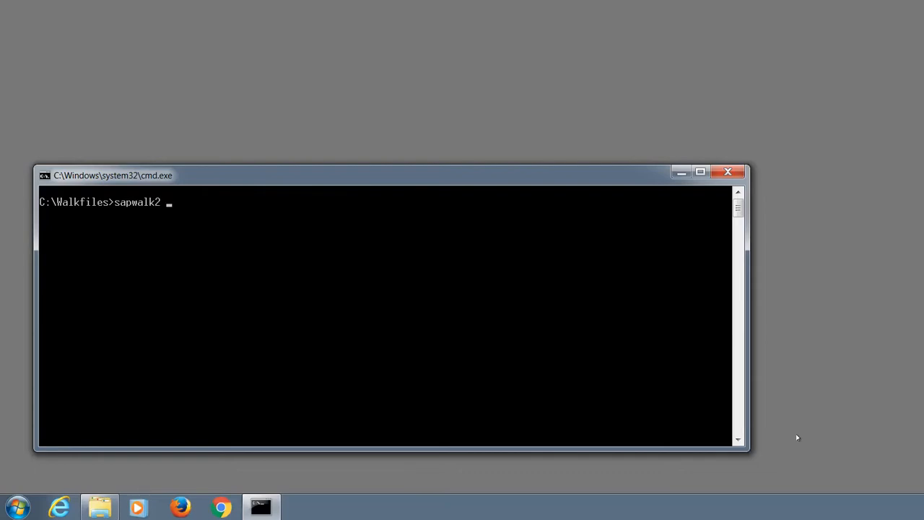
{"action": "type", "text": "-i 192.1"}
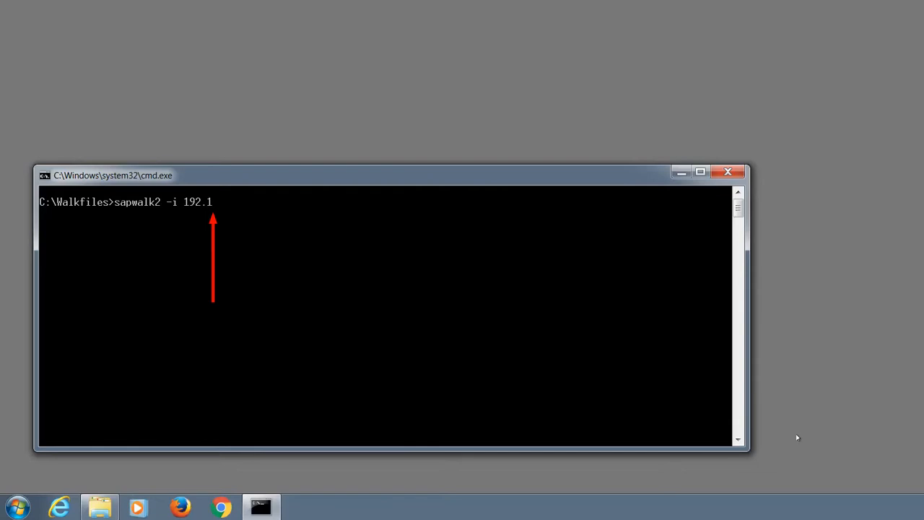
{"action": "type", "text": "68.1.2"}
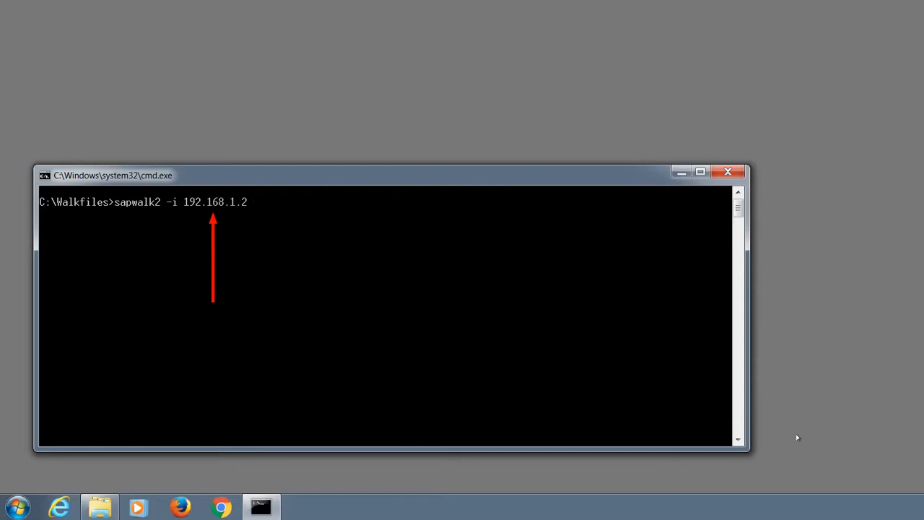
{"action": "type", "text": "00"}
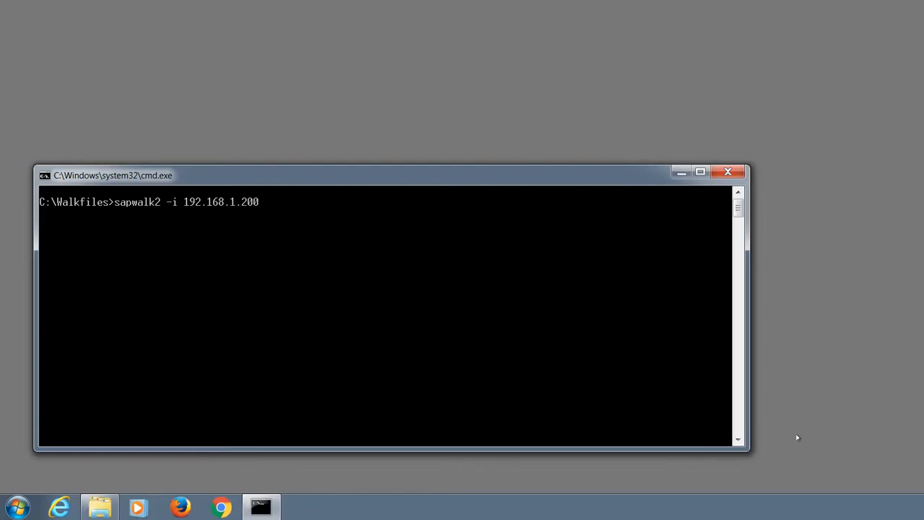
{"action": "type", "text": "-s 1."}
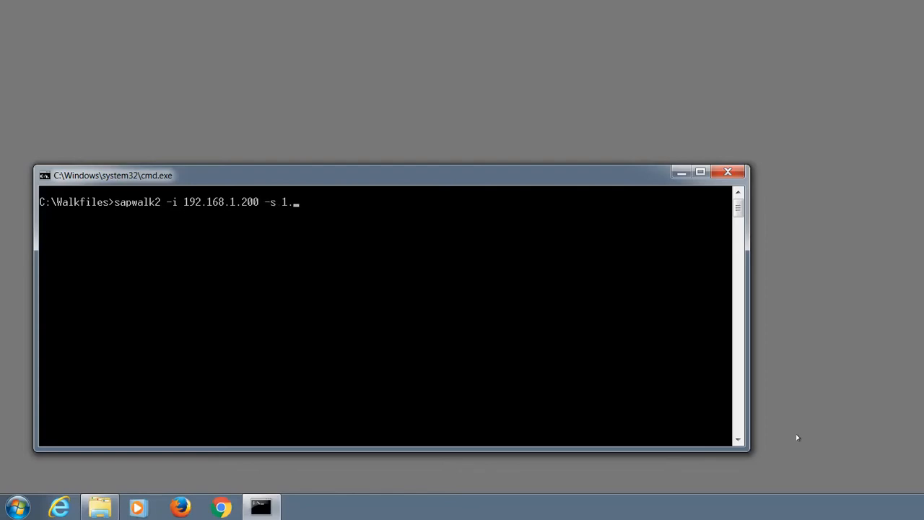
{"action": "type", "text": "3 -"}
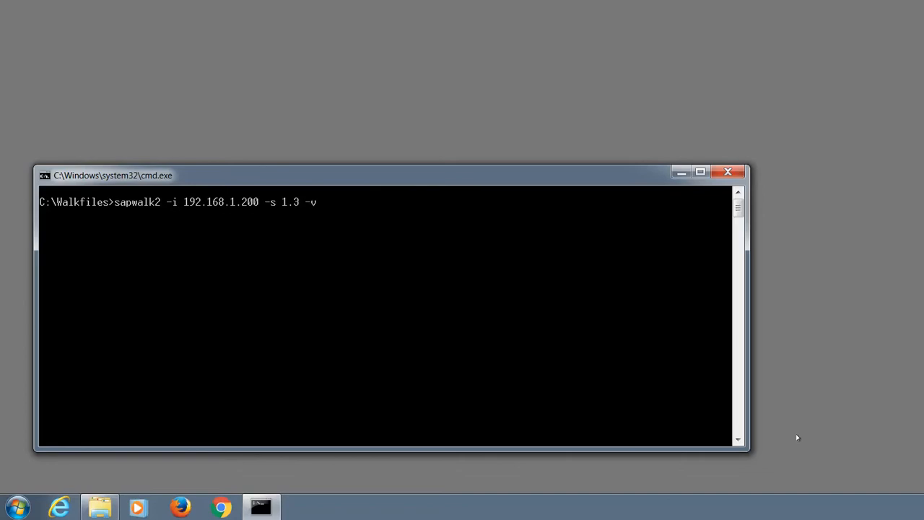
- Complete it with -v v2c -c public -xv bridge and run the MIB walk
{"action": "type", "text": "v2c"}
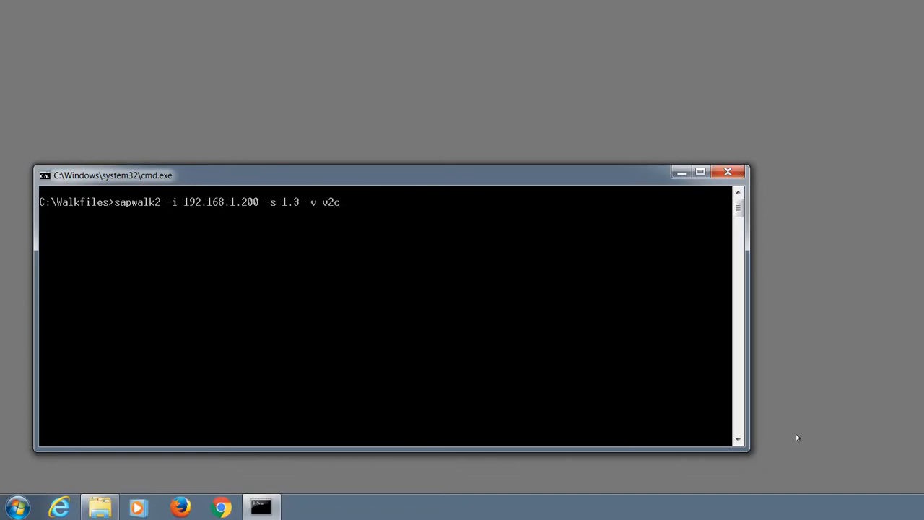
{"action": "type", "text": "-c"}
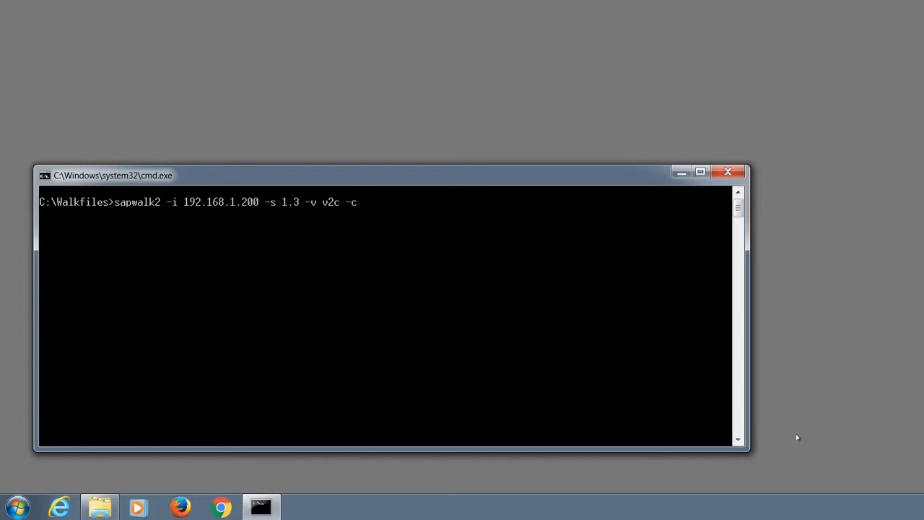
{"action": "type", "text": "public"}
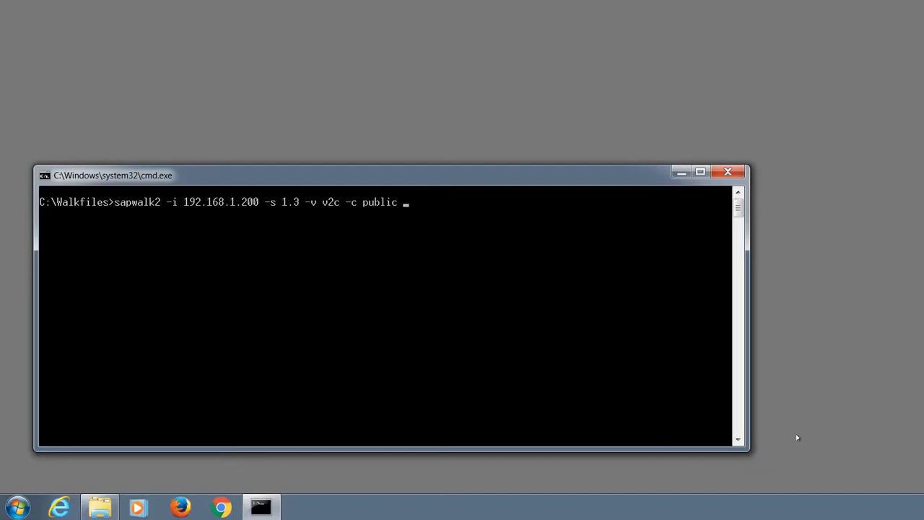
{"action": "type", "text": "-"}
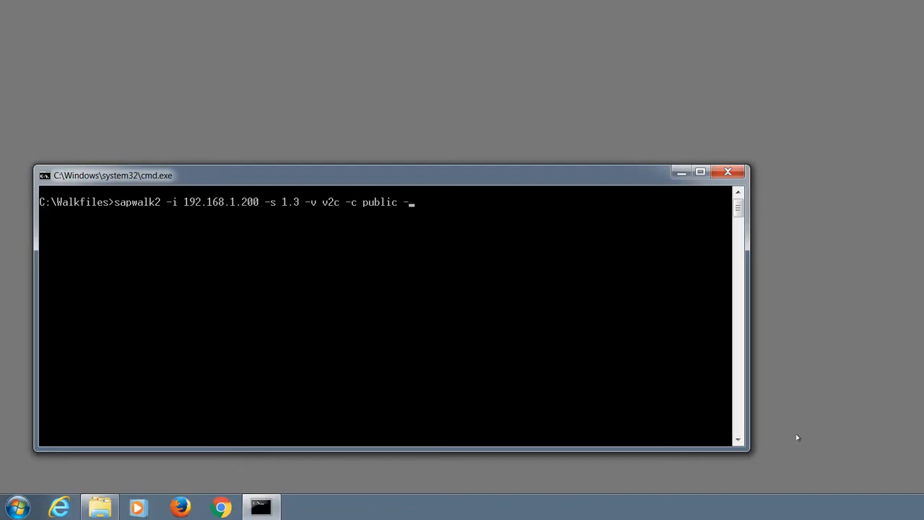
{"action": "type", "text": "xv brid"}
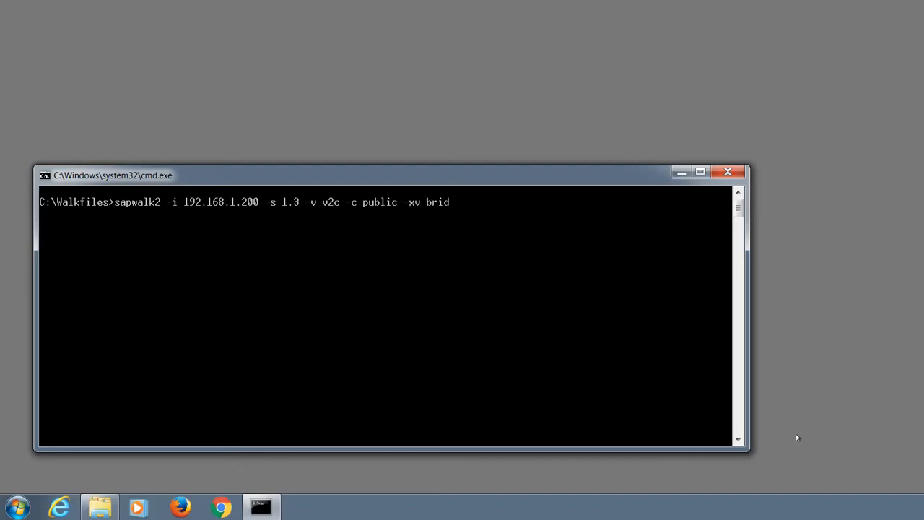
{"action": "type", "text": "ge"}
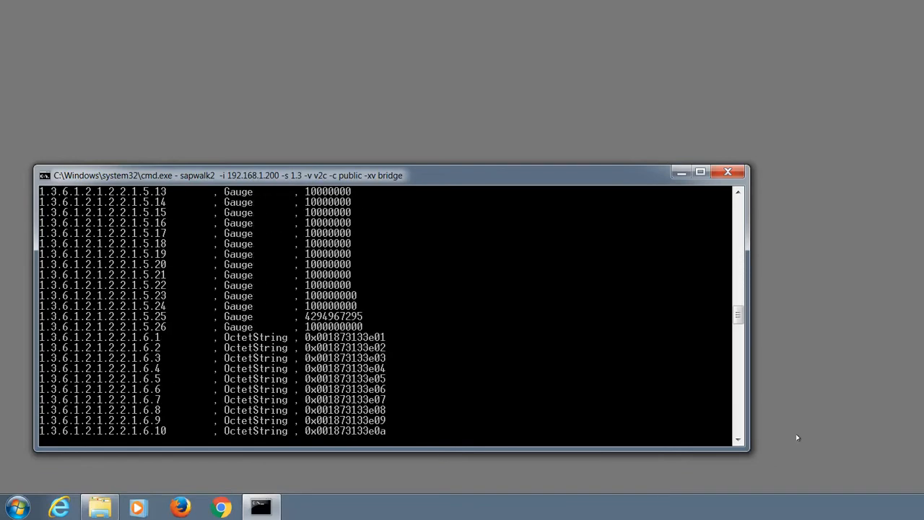
- Review the walk output ending in a RecvFrom failed error, then clear the screen
{"action": "scroll", "scroll_direction": "down", "scroll_amount": 3}
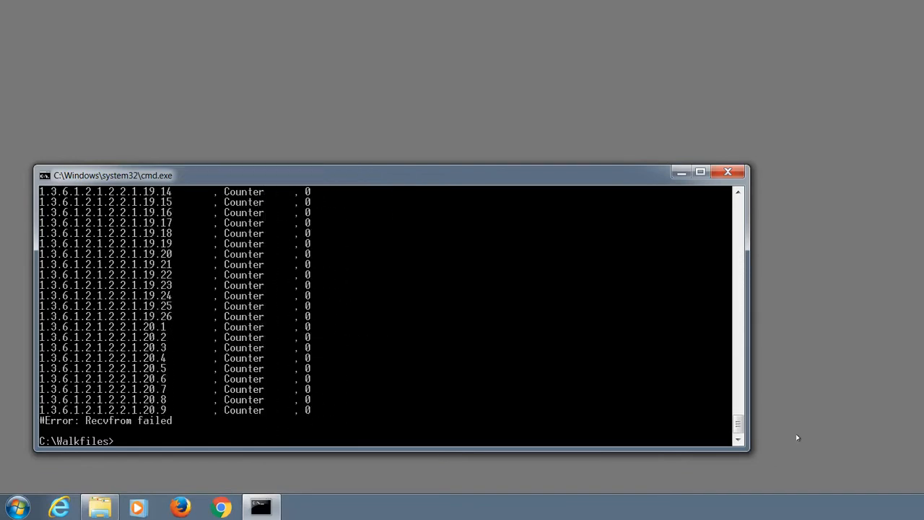
{"action": "type", "text": "cls"}
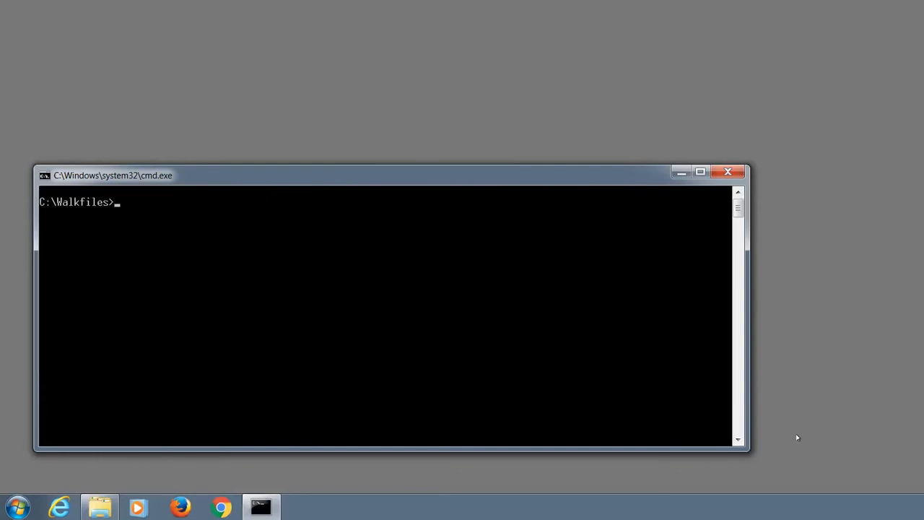
- Rerun the bridge MIB walk of 192.168.1.200 with -o acme-cisco2950.txt to save the output
{"action": "type", "text": "sapwalk2 -i 192.168.1.200 -s 1.3 -v v2c -c public -xv bridge"}
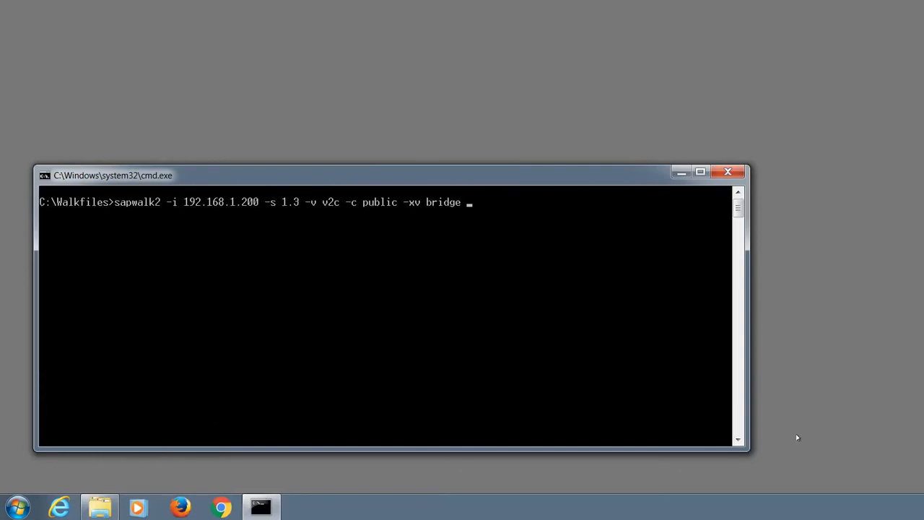
{"action": "type", "text": "-o"}
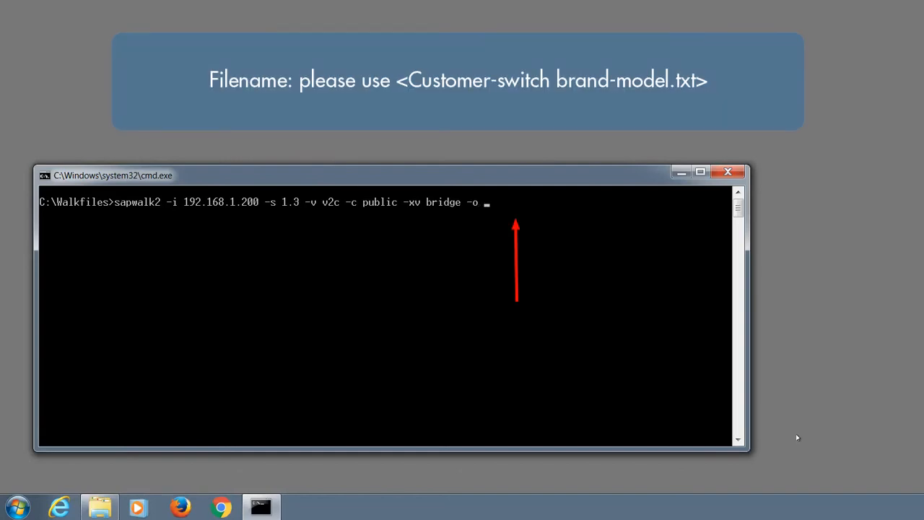
{"action": "type", "text": "acme-"}
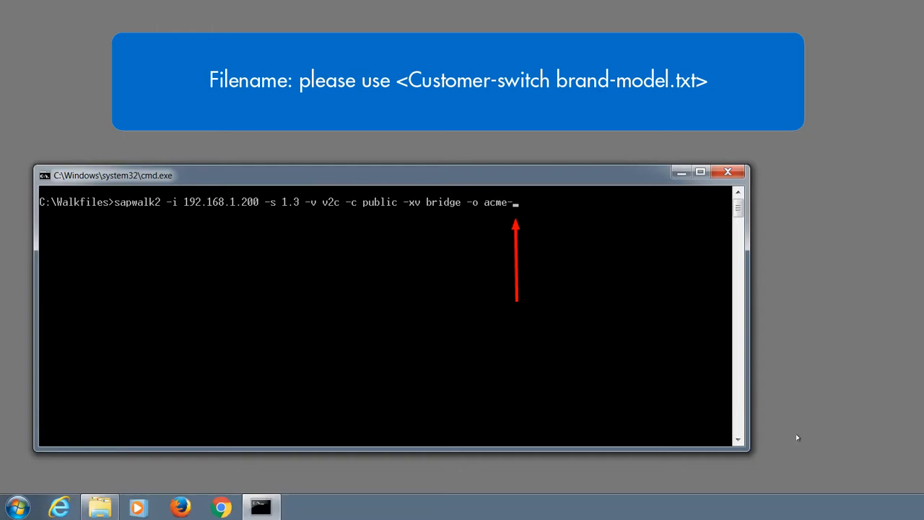
{"action": "type", "text": "cisco2"}
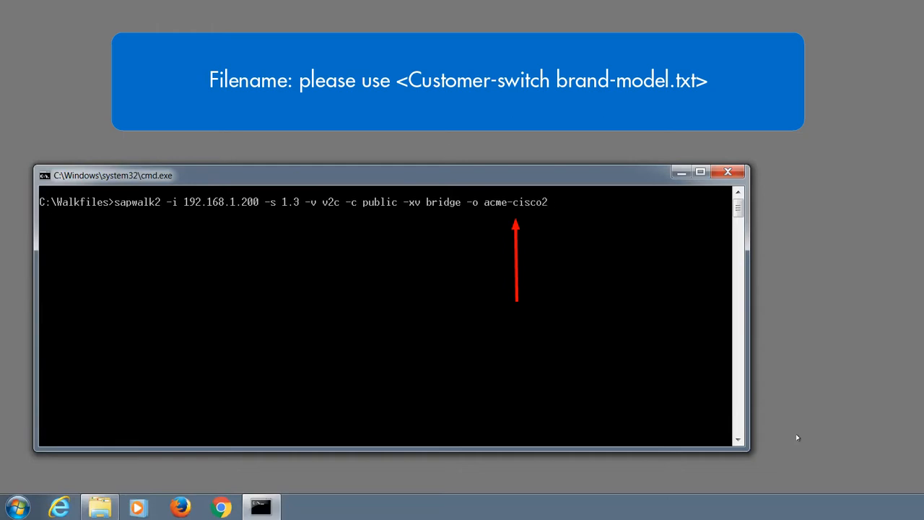
{"action": "type", "text": "950.t"}
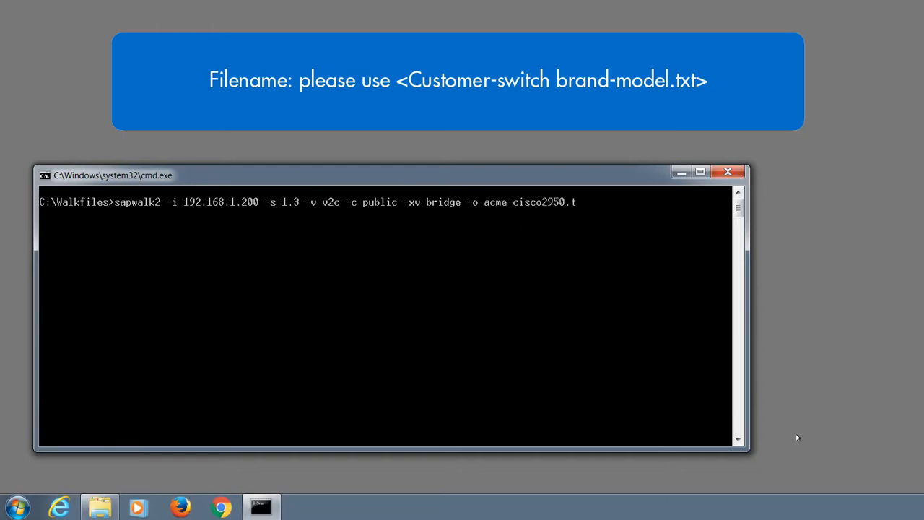
{"action": "type", "text": "xt"}
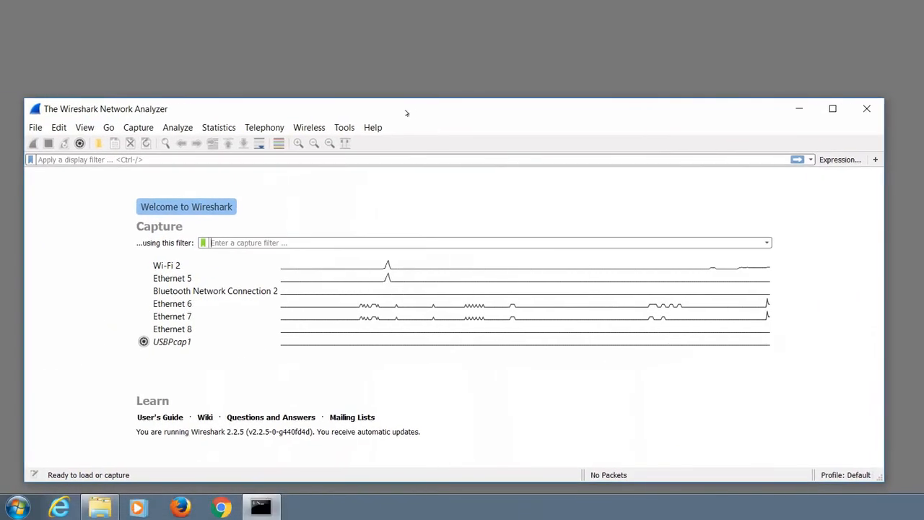
- Capture on Wi-Fi 2 filtered to snmp packets, then return to the running walk window
{"action": "left_click", "coordinate": [166, 266]}
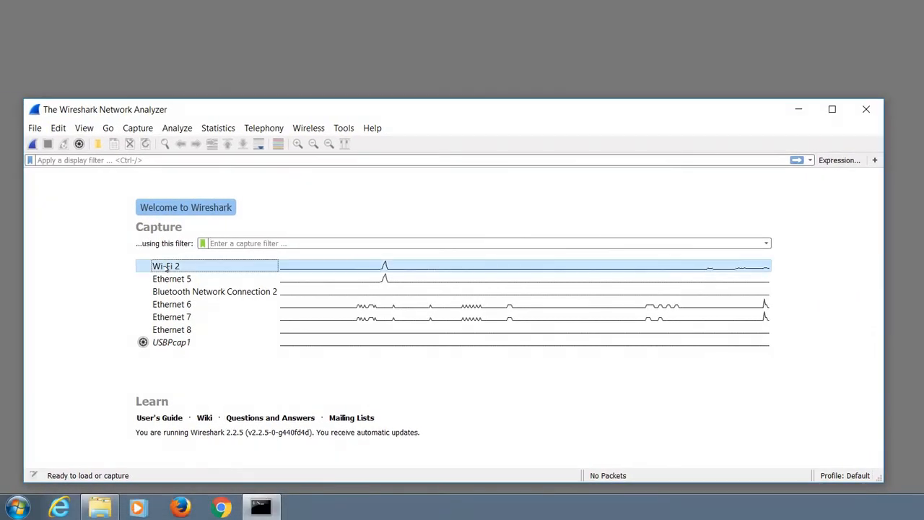
{"action": "double_click", "coordinate": [164, 265]}
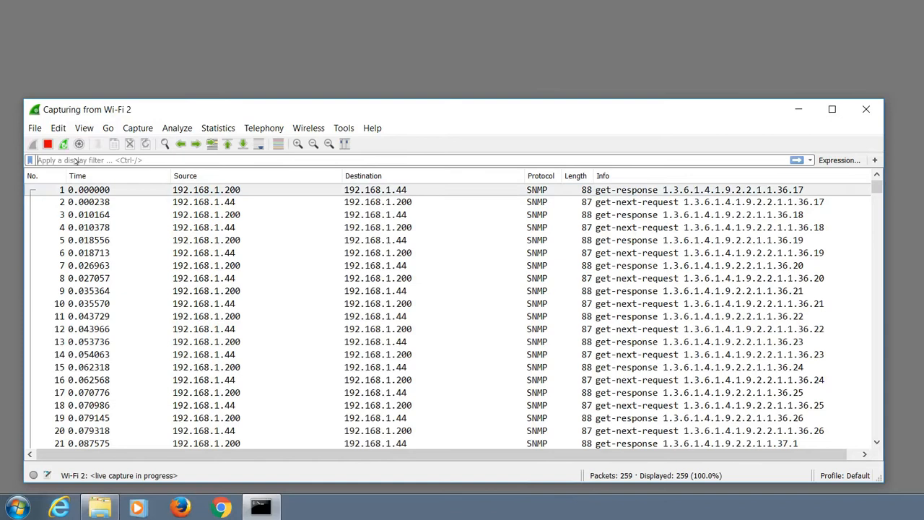
{"action": "type", "text": "snmp"}
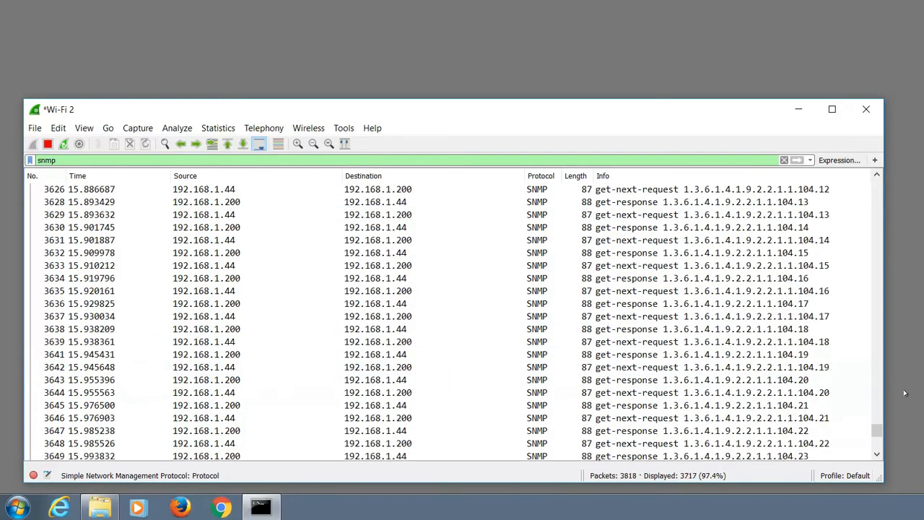
{"action": "left_click", "coordinate": [260, 507]}
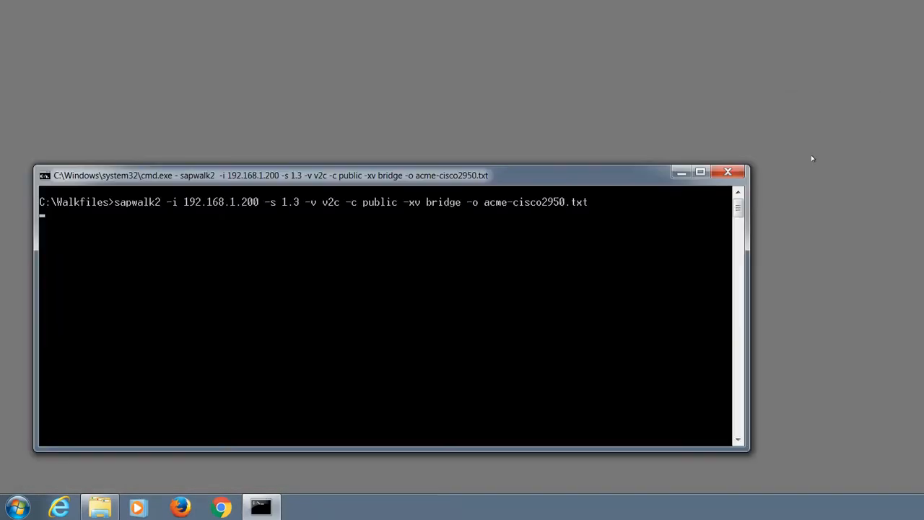
{"action": "mouse_move", "coordinate": [806, 407]}
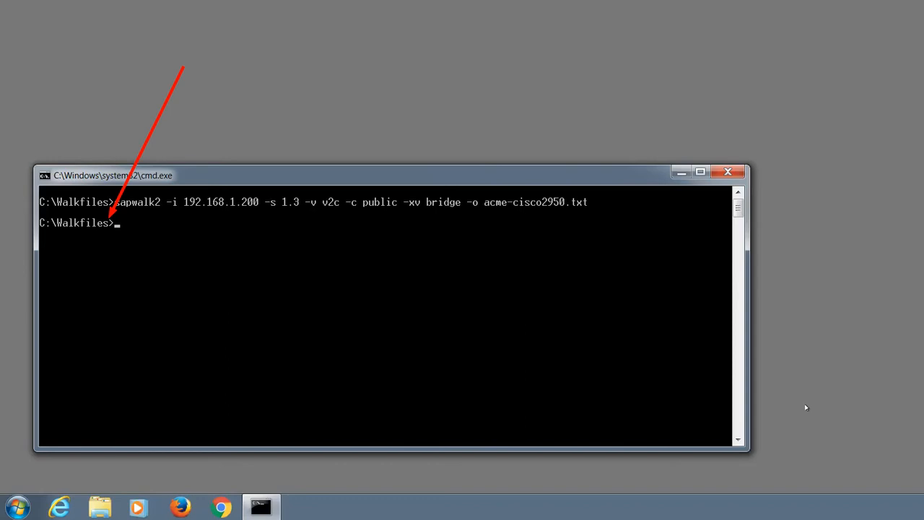
- List the Walkfiles folder showing acme-cisco2950.txt at 822,252 bytes
{"action": "type", "text": "dir"}
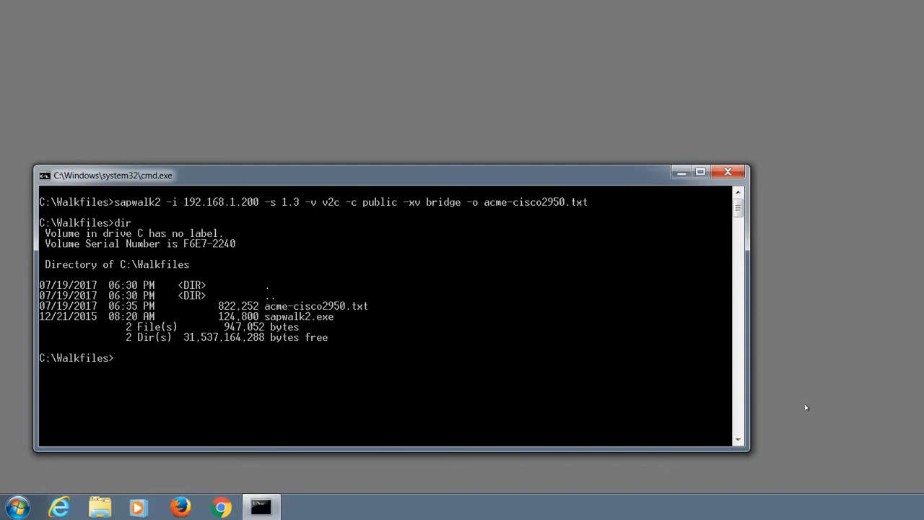
{"action": "mouse_move", "coordinate": [303, 410]}
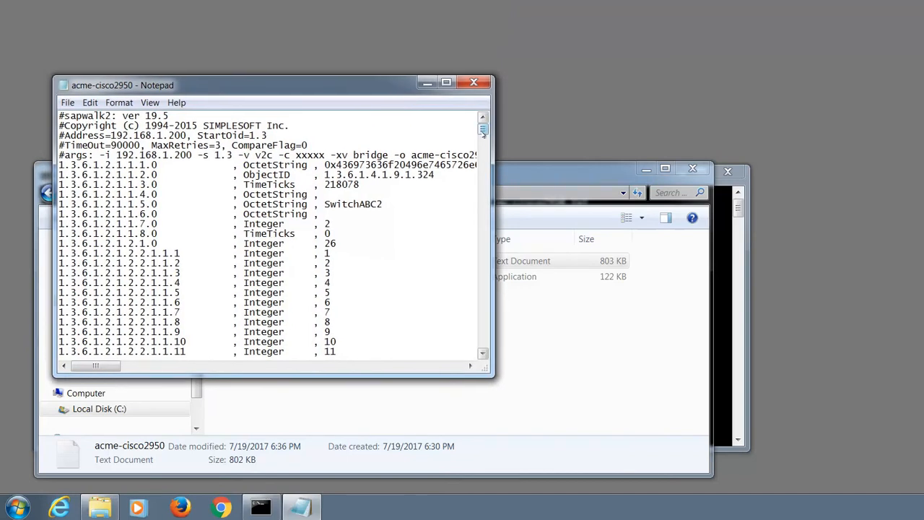
- Scroll through the acme-cisco2950.txt walk header and OID values in Notepad
{"action": "scroll", "scroll_direction": "down", "scroll_amount": 3}
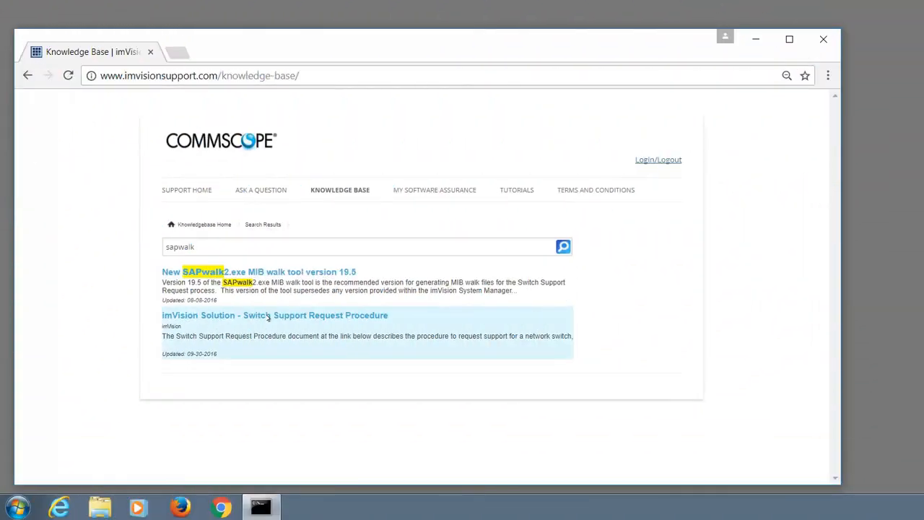
- Reach the Switch Support Request Procedure PDF from its knowledge-base search result
{"action": "left_click", "coordinate": [274, 315]}
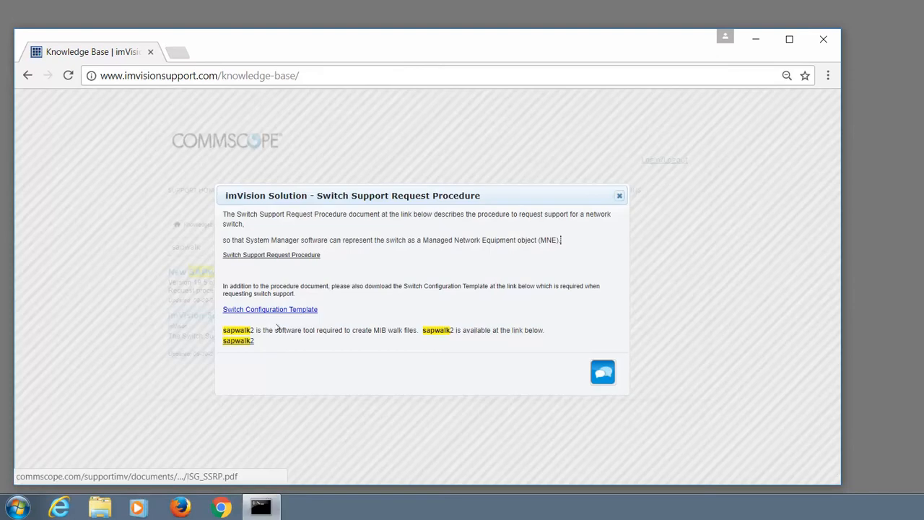
{"action": "mouse_move", "coordinate": [269, 309]}
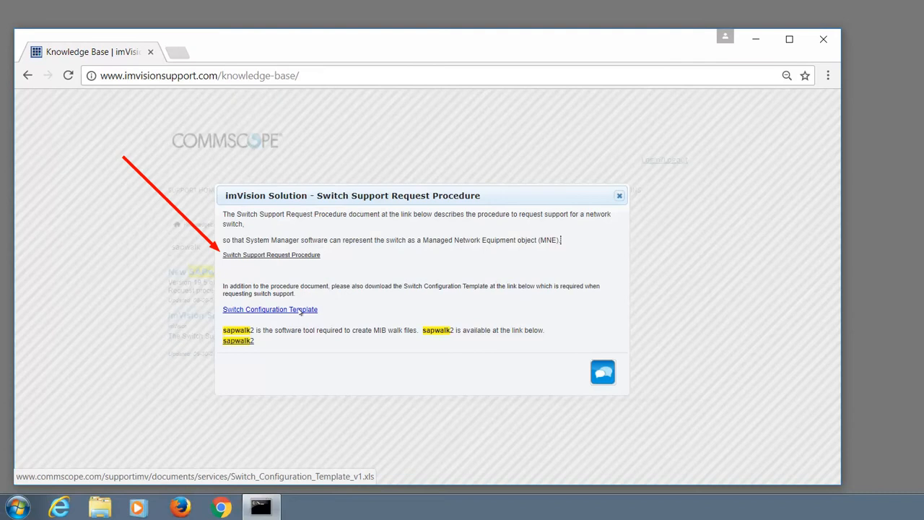
{"action": "left_click", "coordinate": [272, 255]}
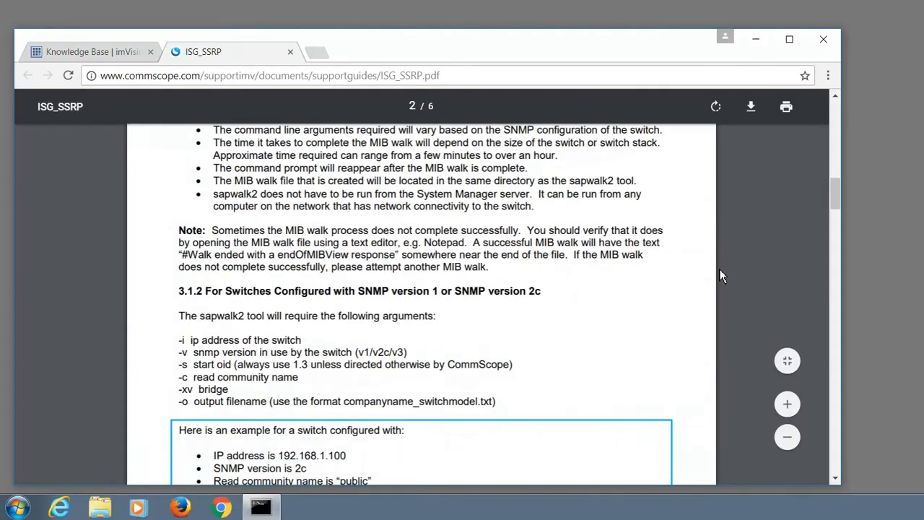
- Scroll to page 3 of ISG_SSRP.pdf to read the SNMP v2c and v3 sapwalk2 examples
{"action": "scroll", "scroll_direction": "down", "scroll_amount": 3}
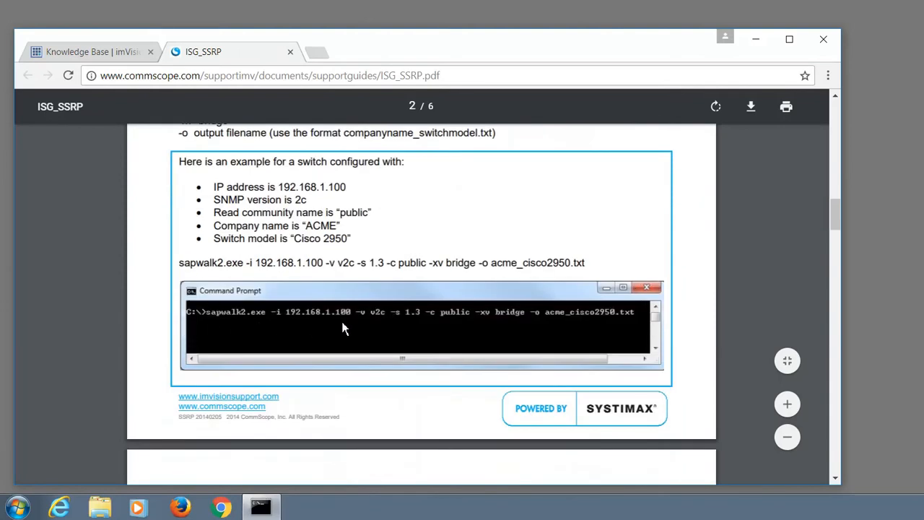
{"action": "scroll", "scroll_direction": "down", "scroll_amount": 3}
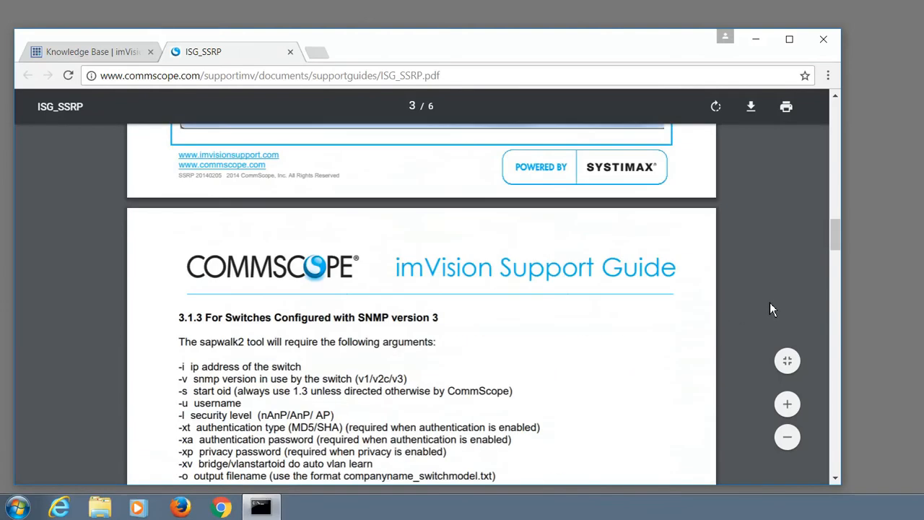
{"action": "scroll", "scroll_direction": "down", "scroll_amount": 3}
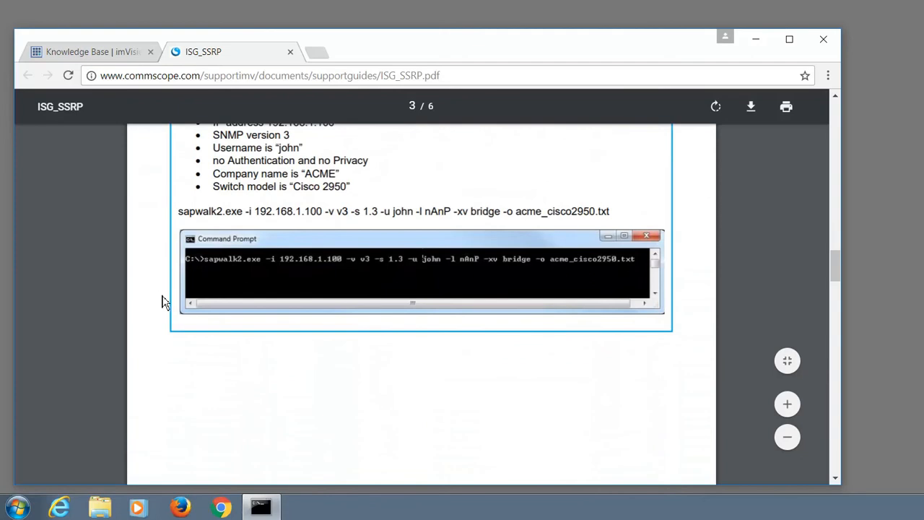